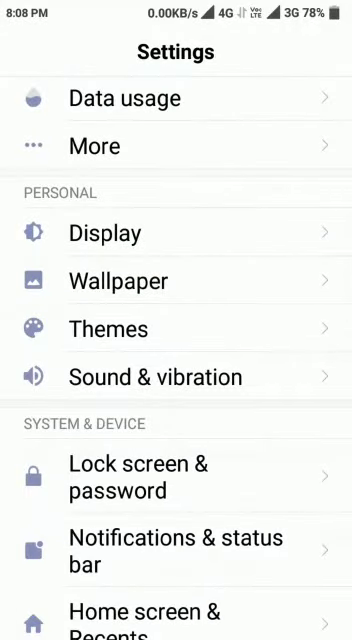
- Scroll through Settings and the About phone page to review Android, MIUI and hardware details
{"action": "scroll", "scroll_direction": "down", "scroll_amount": 3}
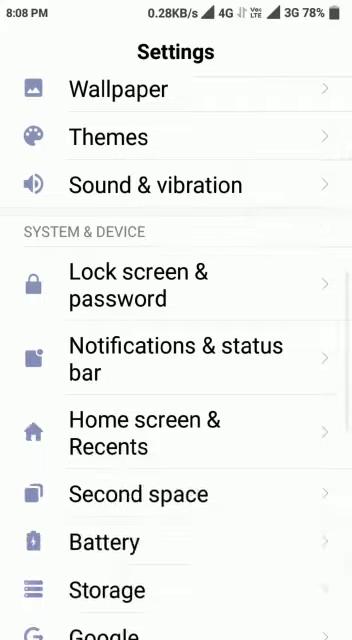
{"action": "scroll", "scroll_direction": "down", "scroll_amount": 3}
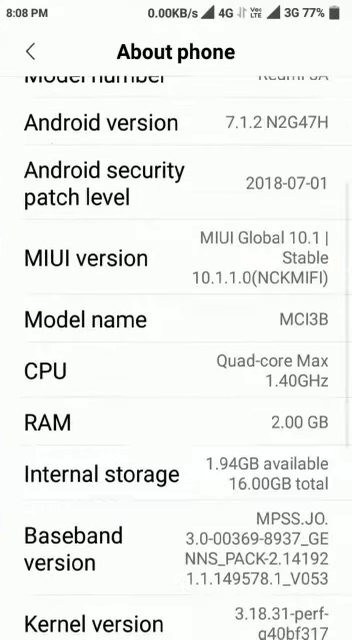
{"action": "scroll", "scroll_direction": "down", "scroll_amount": 3}
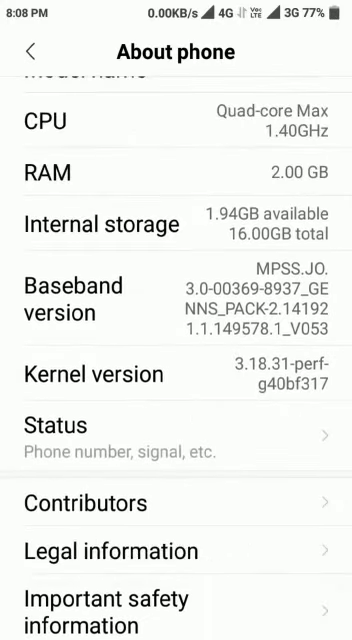
{"action": "scroll", "scroll_direction": "up", "scroll_amount": 3}
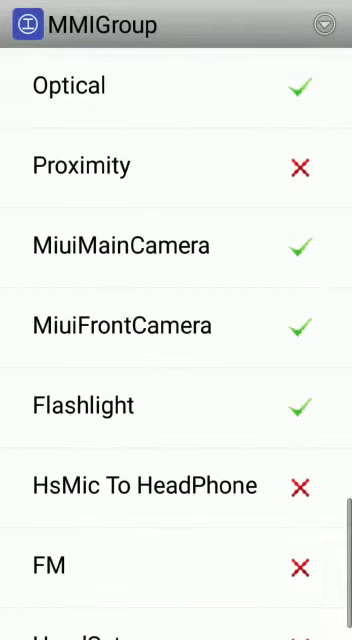
{"action": "left_click", "coordinate": [324, 22]}
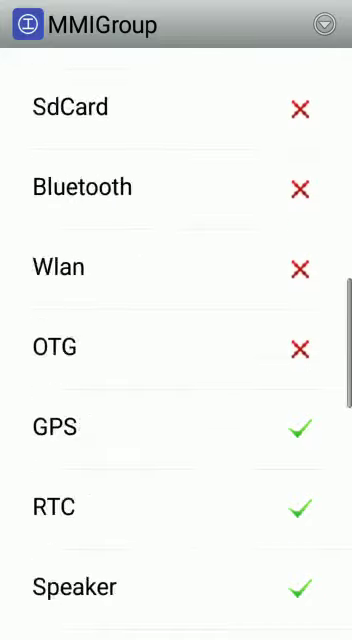
{"action": "scroll", "scroll_direction": "up", "scroll_amount": 3}
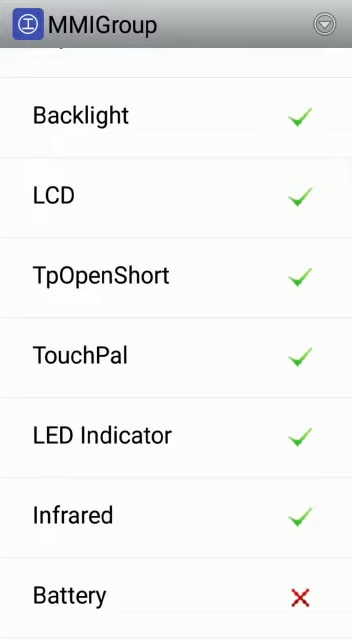
{"action": "scroll", "scroll_direction": "down", "scroll_amount": 3}
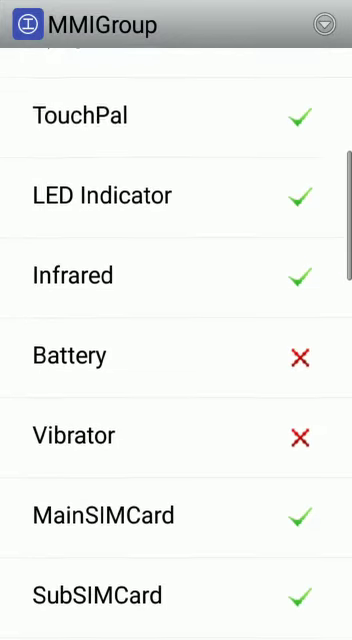
- Run the GPS test, wait for satellites, and mark GPS as failed
{"action": "left_click", "coordinate": [69, 355]}
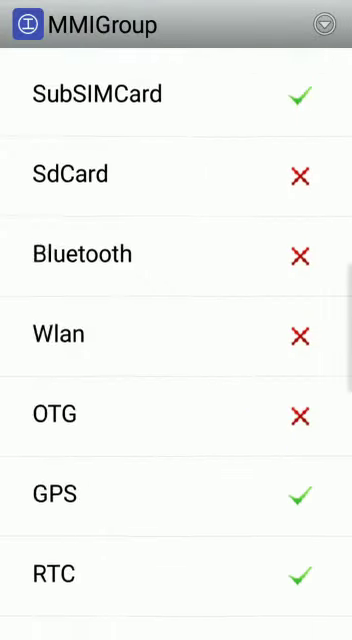
{"action": "left_click", "coordinate": [55, 493]}
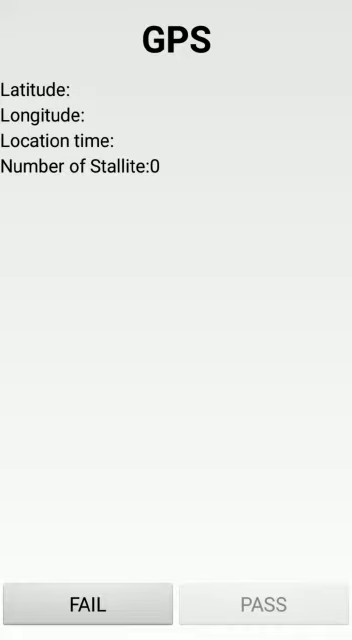
{"action": "left_click", "coordinate": [88, 603]}
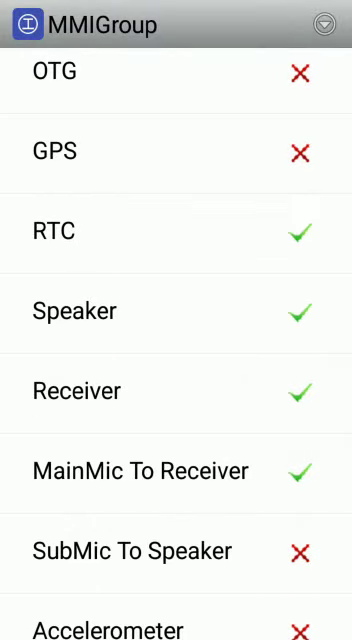
- Play the Speaker test and record it as passed
{"action": "left_click", "coordinate": [75, 311]}
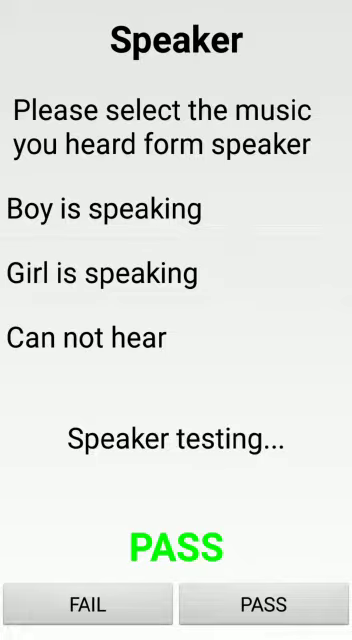
{"action": "left_click", "coordinate": [264, 603]}
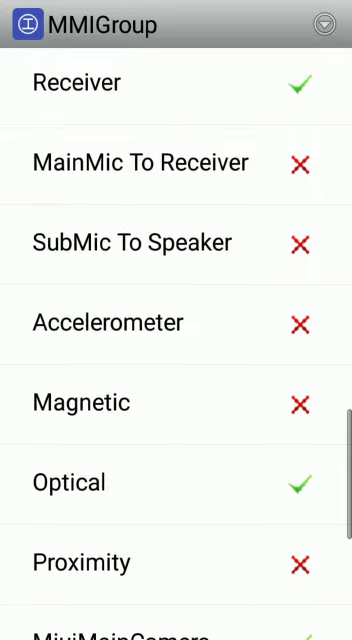
- Mark the Accelerometer test as failed, then scroll back through the test list
{"action": "left_click", "coordinate": [108, 321]}
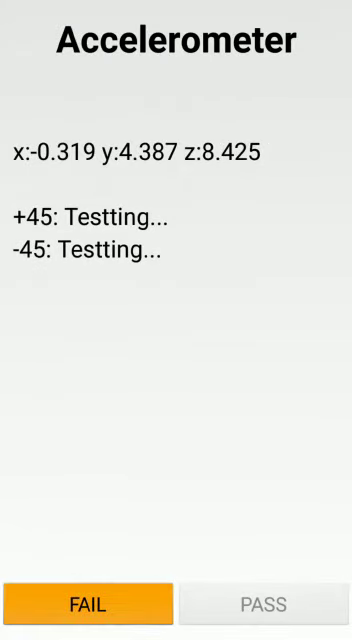
{"action": "left_click", "coordinate": [88, 603]}
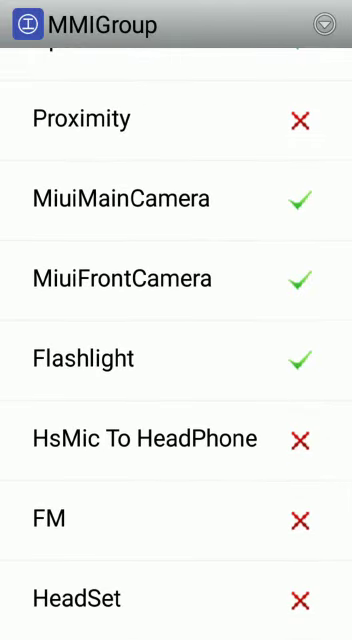
{"action": "scroll", "scroll_direction": "down", "scroll_amount": 3}
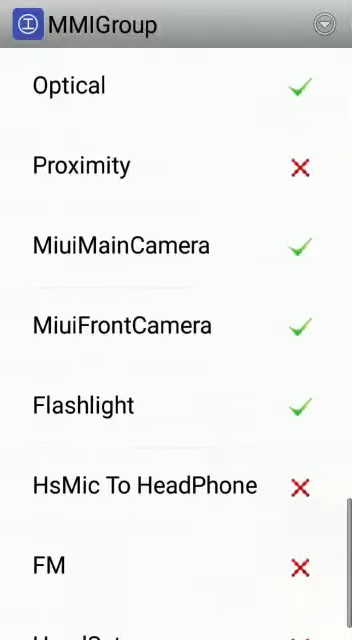
{"action": "scroll", "scroll_direction": "down", "scroll_amount": 3}
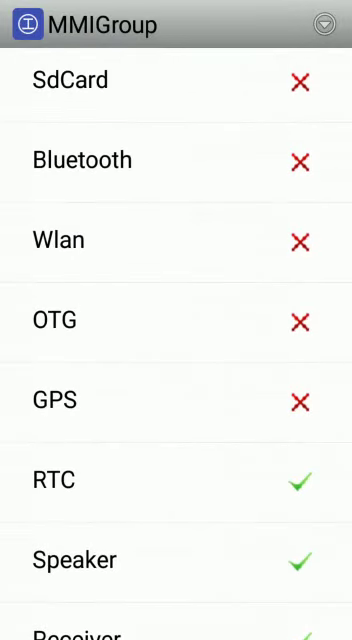
{"action": "scroll", "scroll_direction": "up", "scroll_amount": 3}
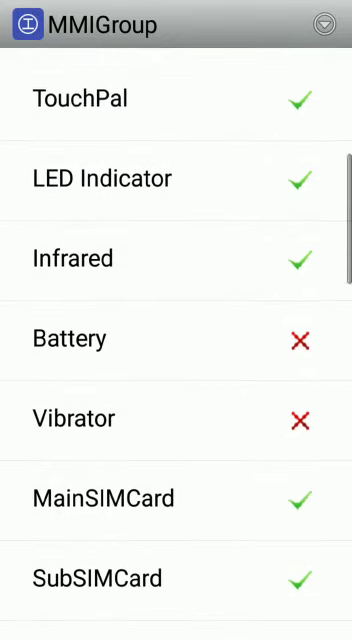
{"action": "scroll", "scroll_direction": "down", "scroll_amount": 3}
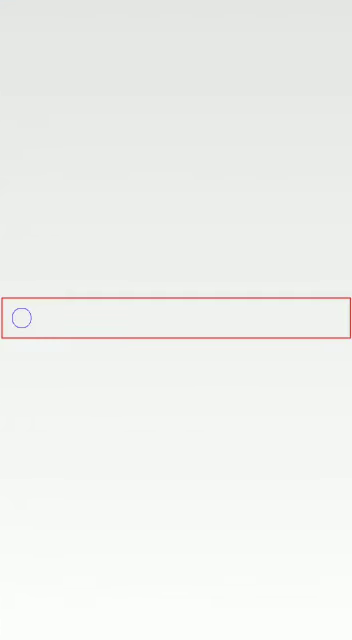
- Trace the red strip in the TouchPal touch test
{"action": "left_click_drag", "start_coordinate": [22, 318], "coordinate": [177, 22]}
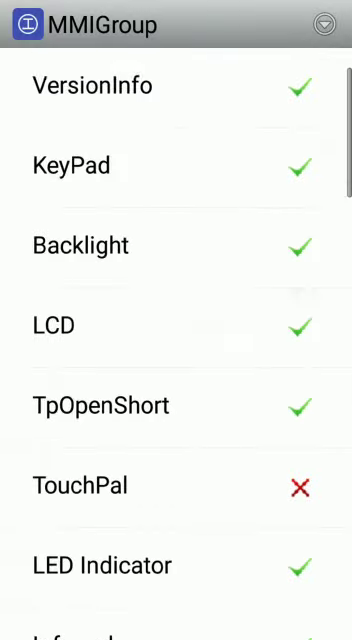
{"action": "scroll", "scroll_direction": "down", "scroll_amount": 3}
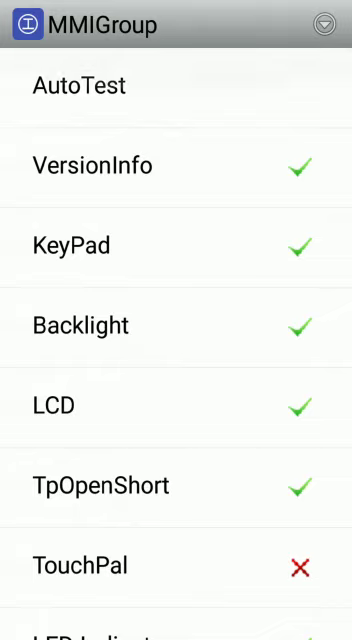
{"action": "scroll", "scroll_direction": "down", "scroll_amount": 3}
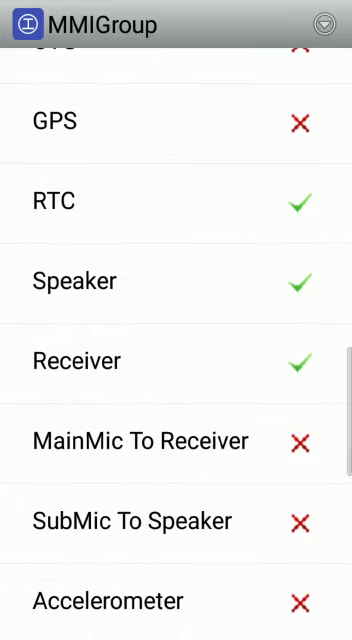